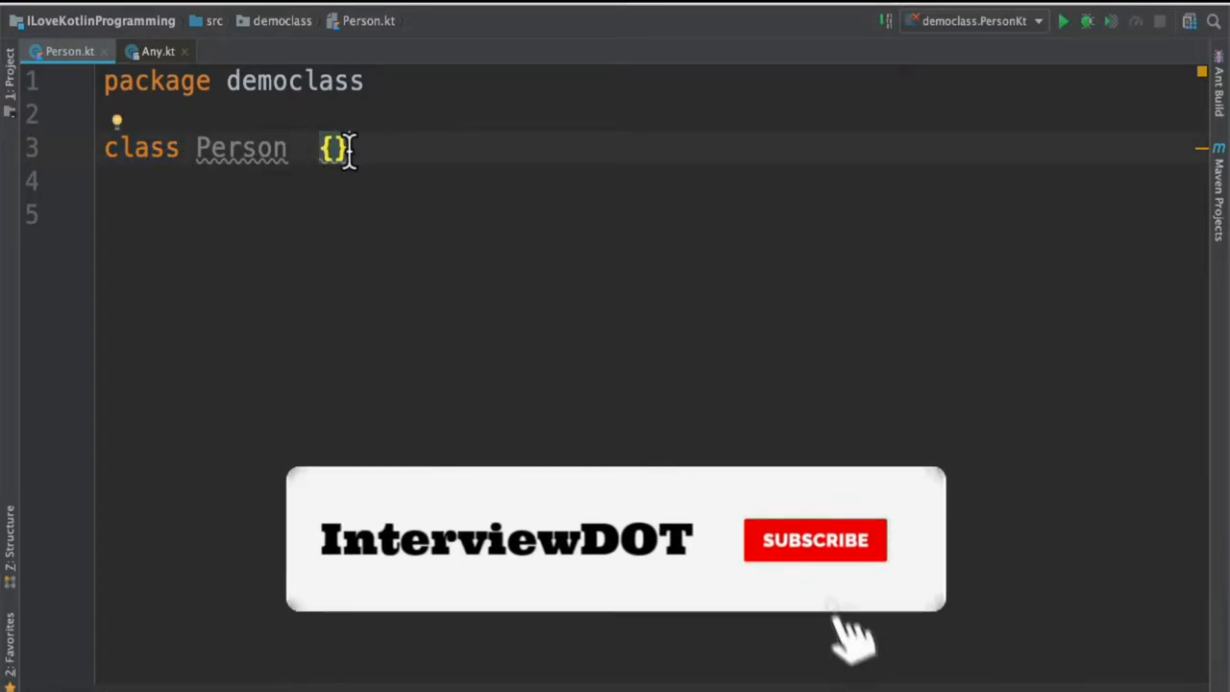
Add var name = "john" and var age = 28 to Person and print them from main
left_click(813, 540)
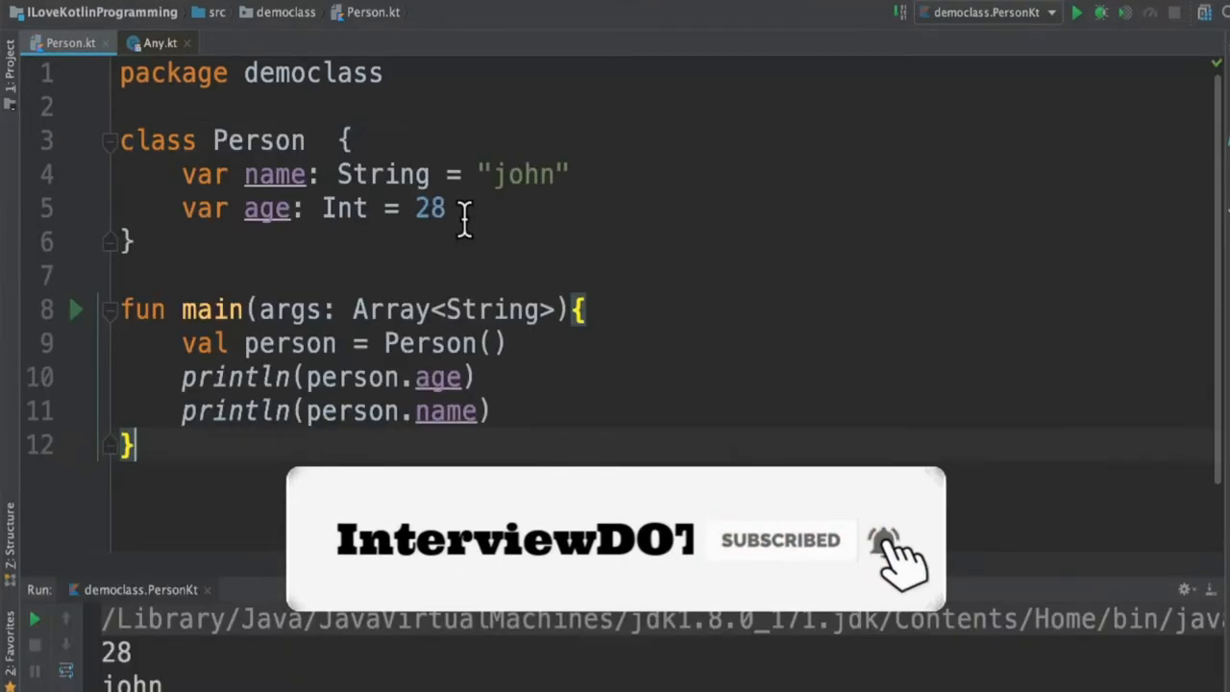
double_click(258, 139)
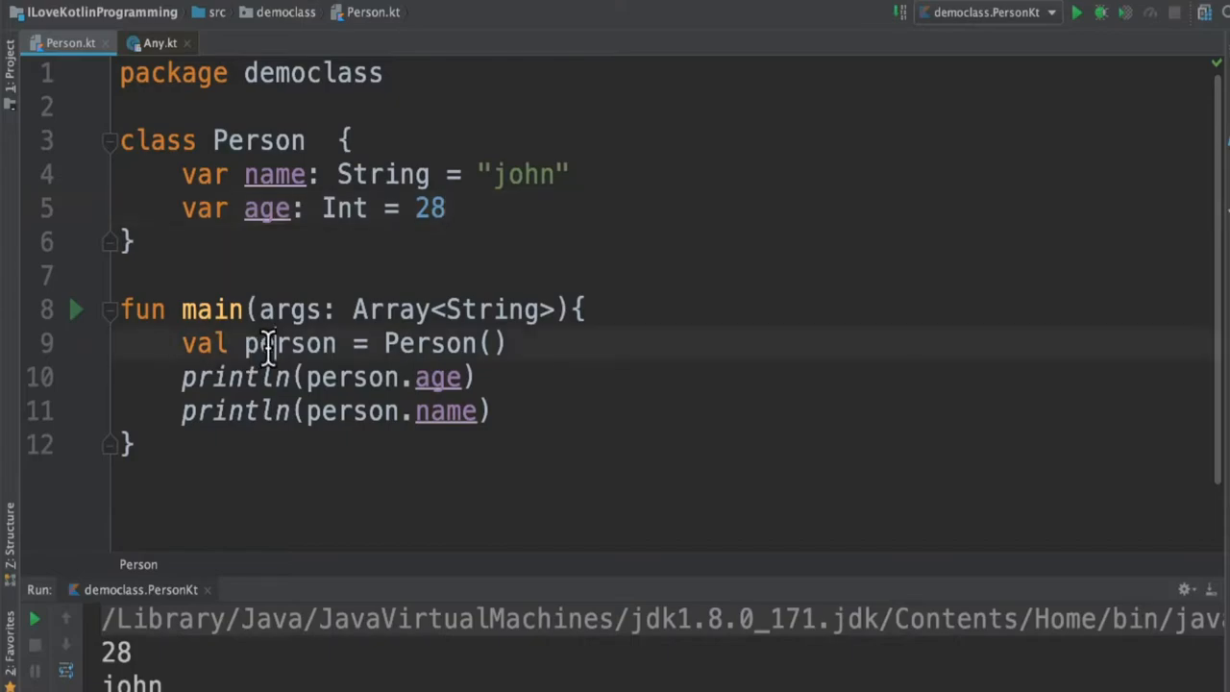
double_click(430, 343)
type("person.name = \"peter\"")
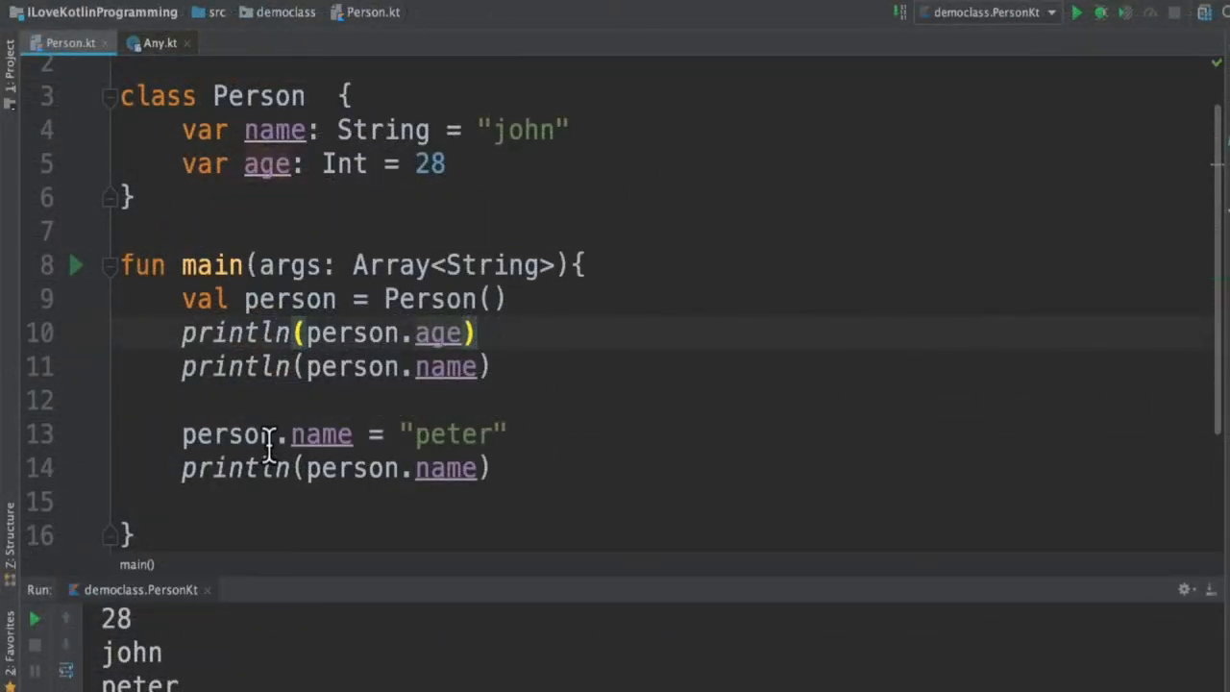
mouse_move(262, 442)
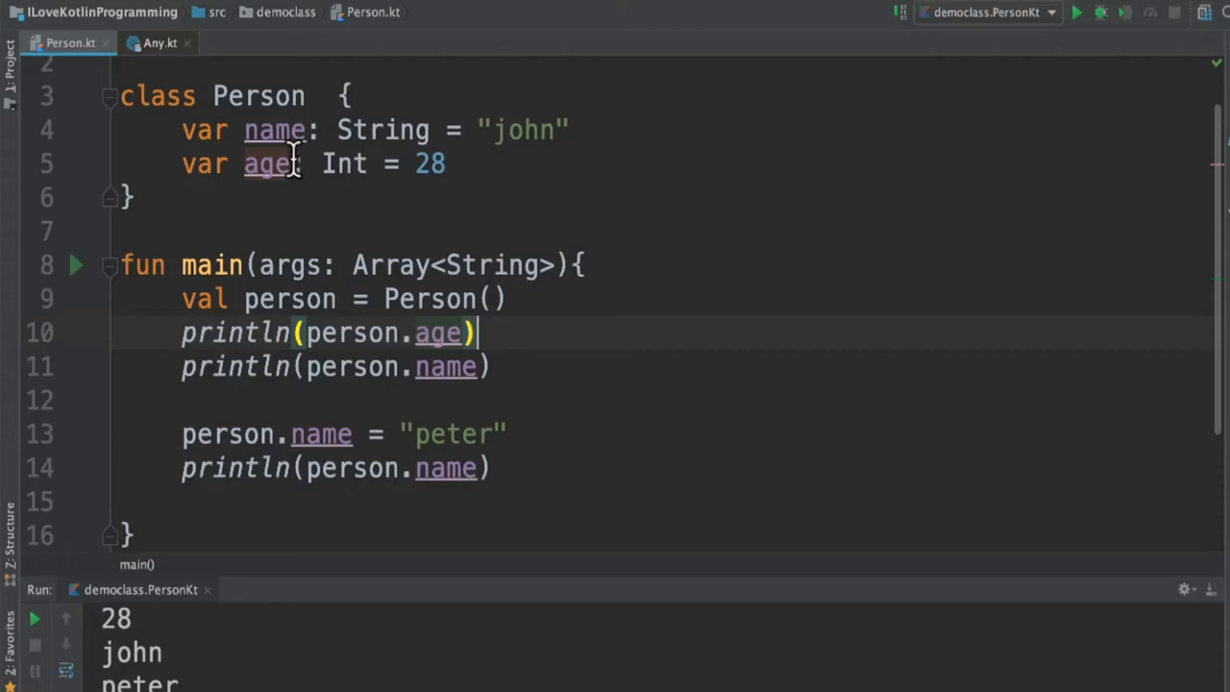
mouse_move(239, 130)
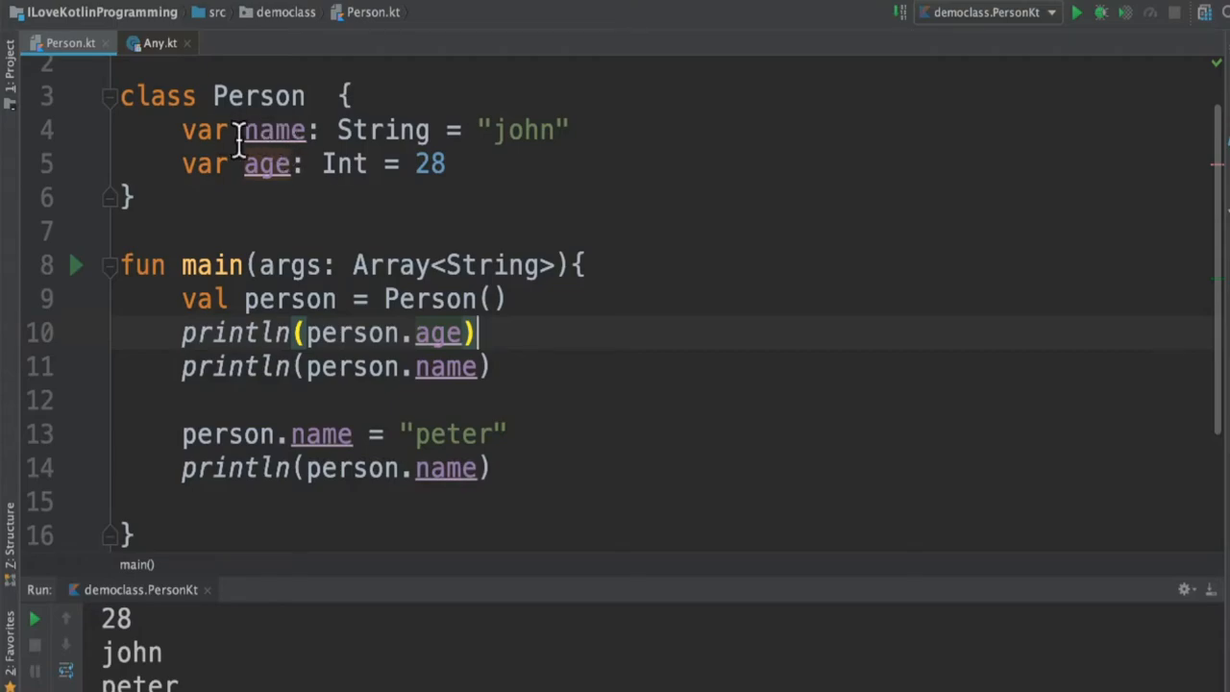
mouse_move(391, 373)
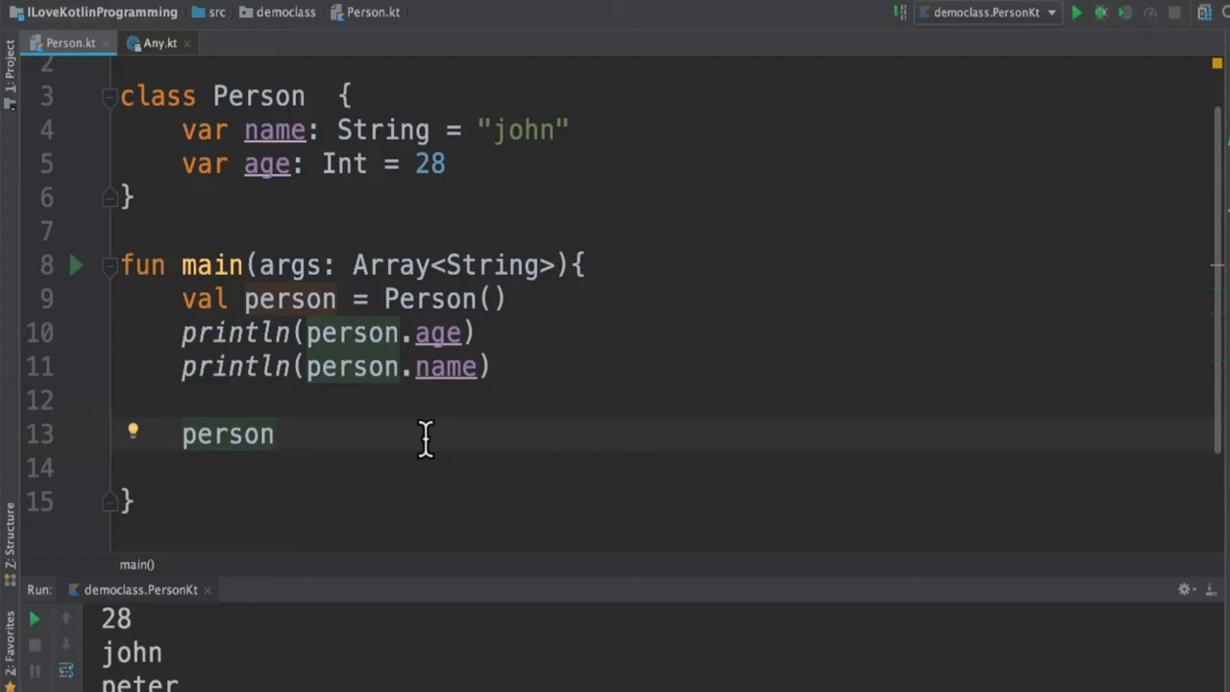
Browse person's members via completion after the dot, then dismiss the suggestions
type(".")
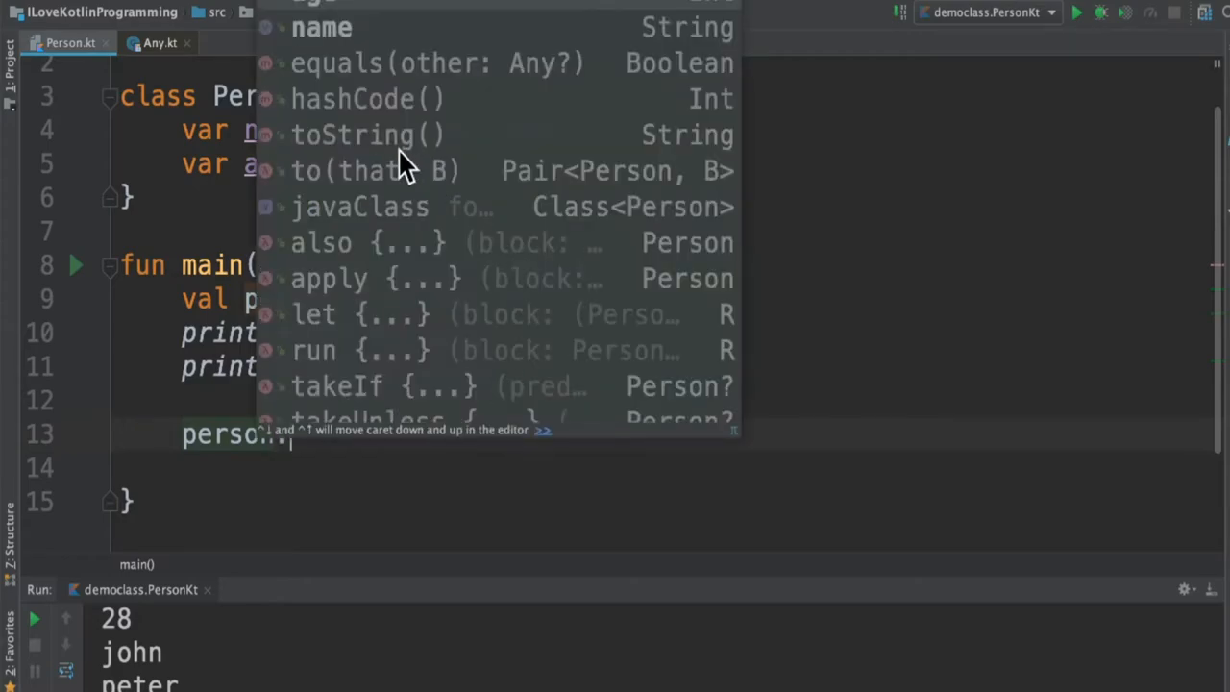
mouse_move(385, 152)
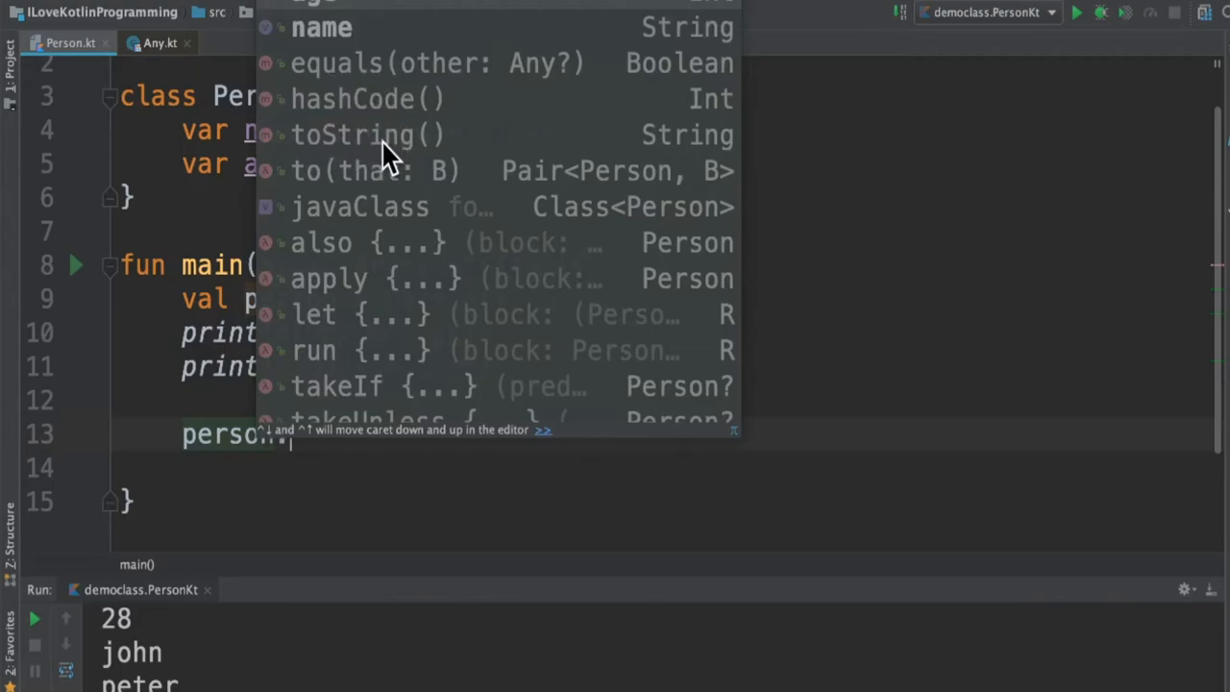
mouse_move(408, 115)
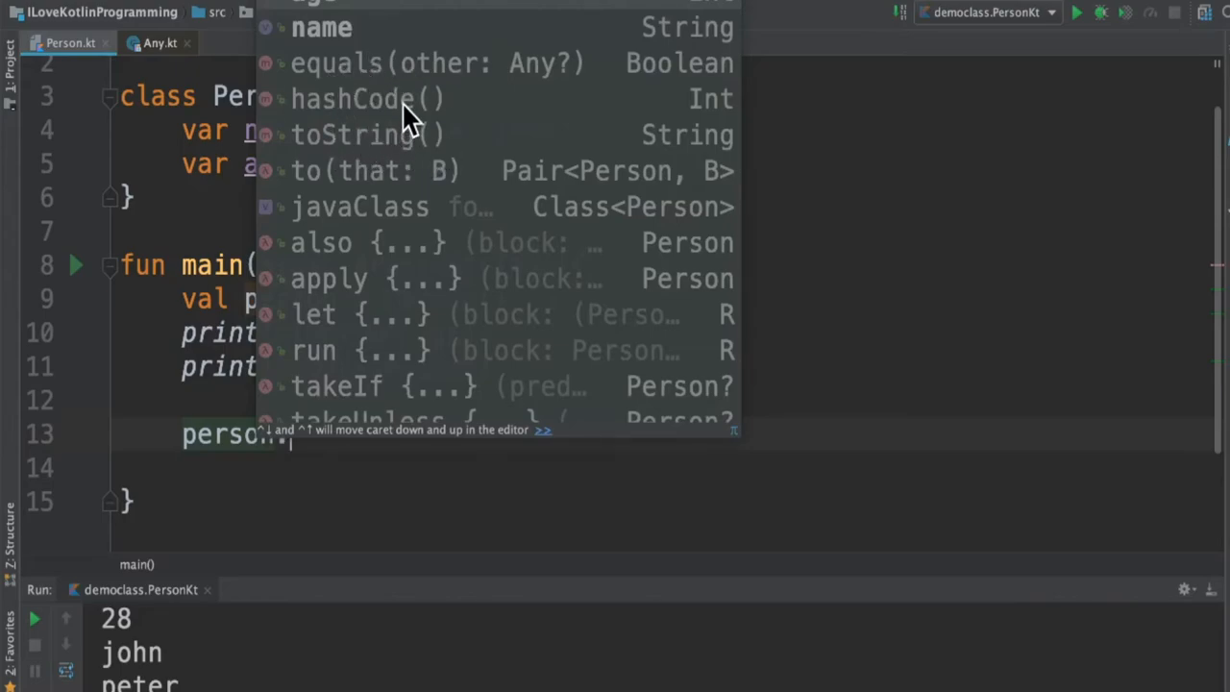
mouse_move(833, 281)
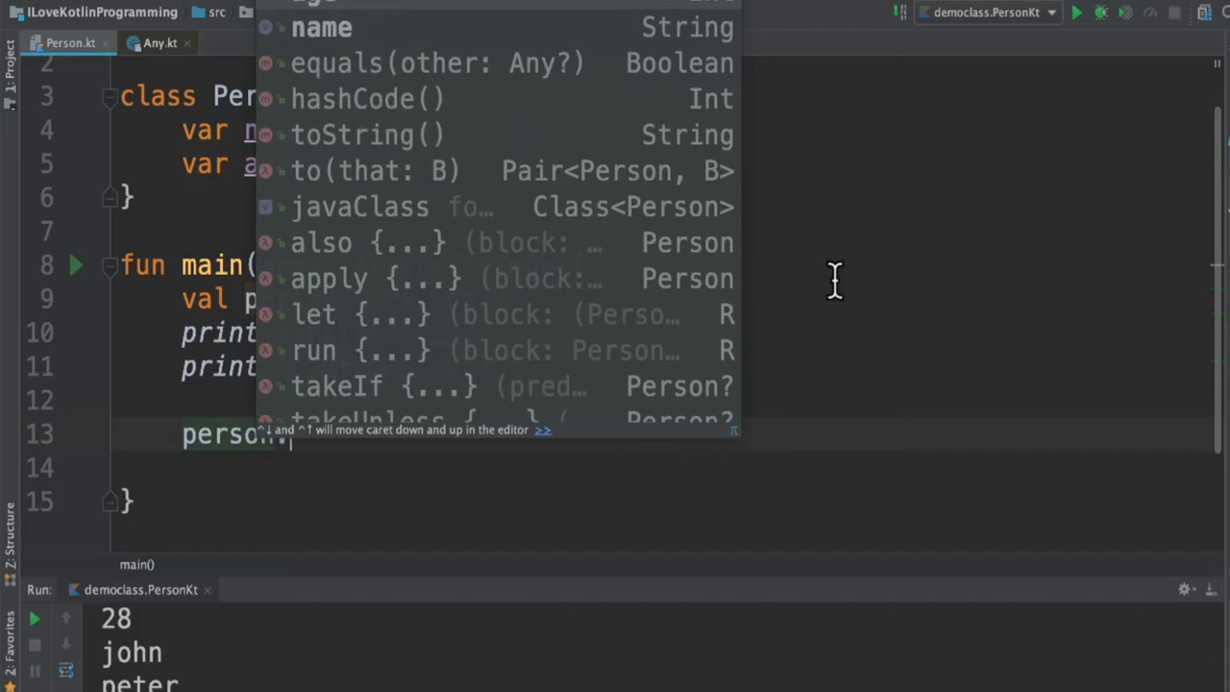
key("Escape")
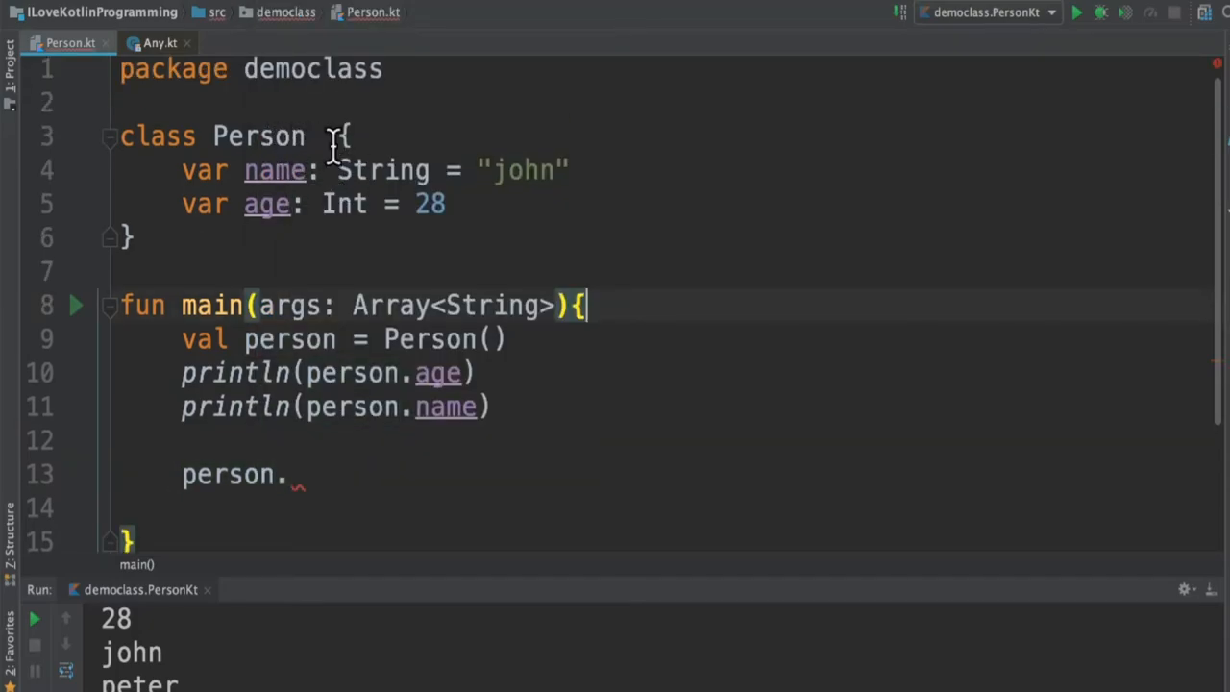
mouse_move(297, 476)
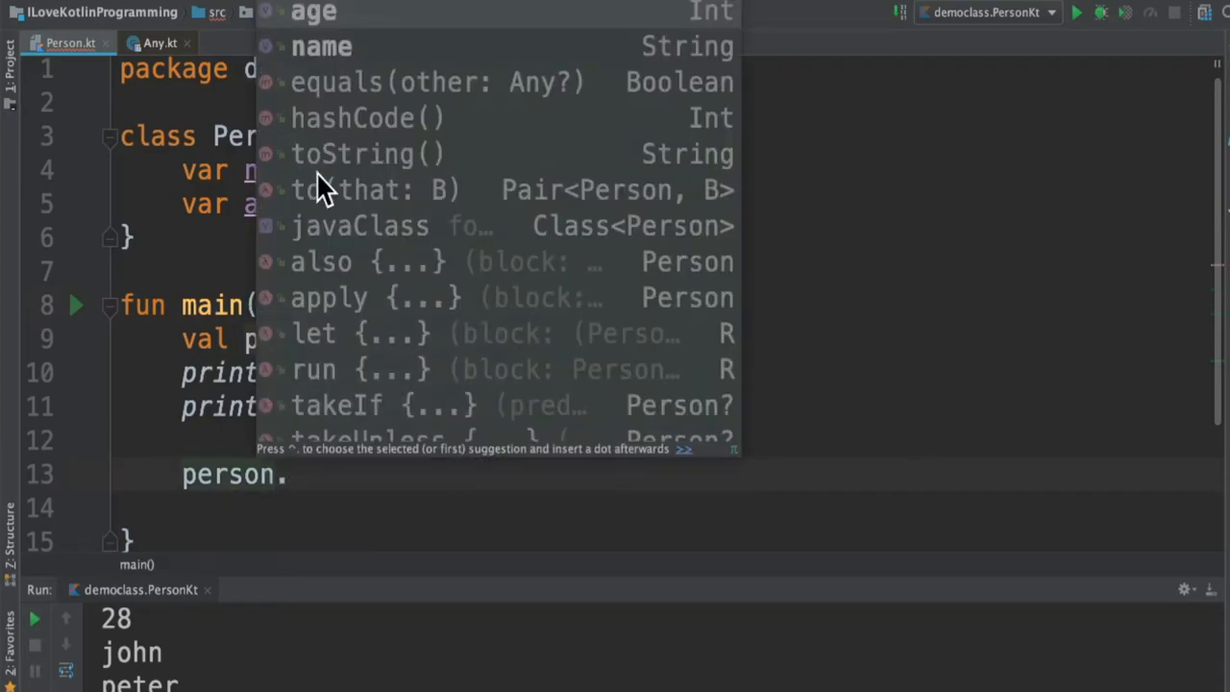
mouse_move(352, 165)
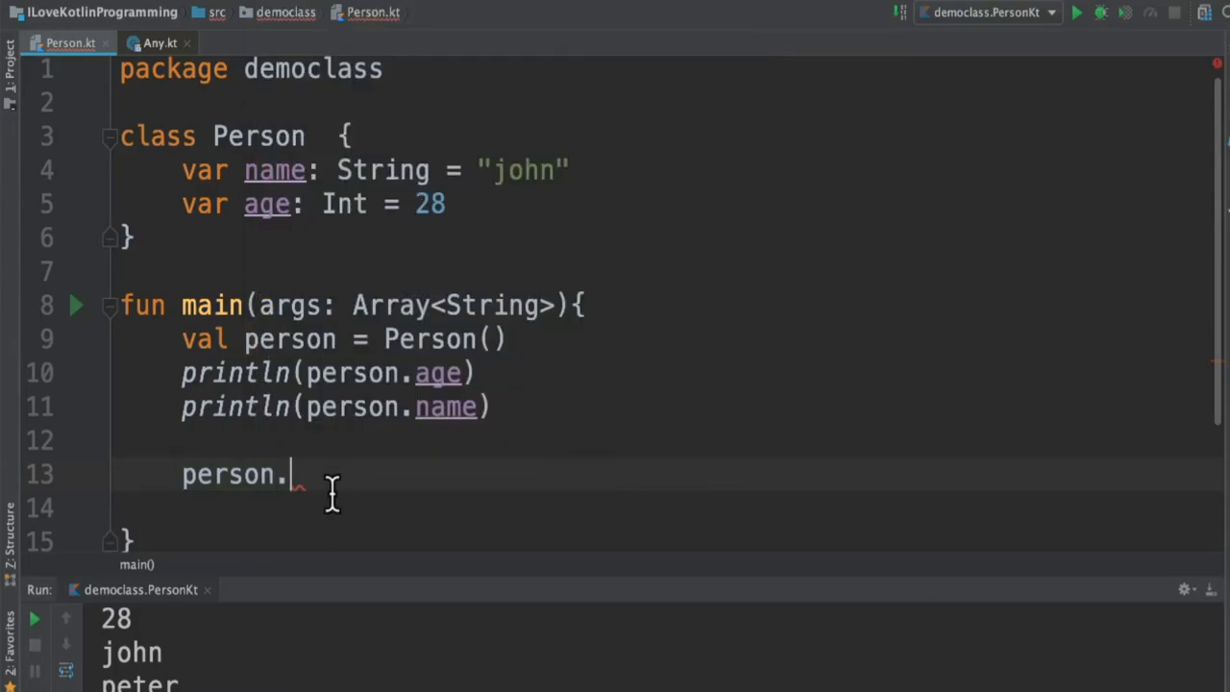
mouse_move(341, 170)
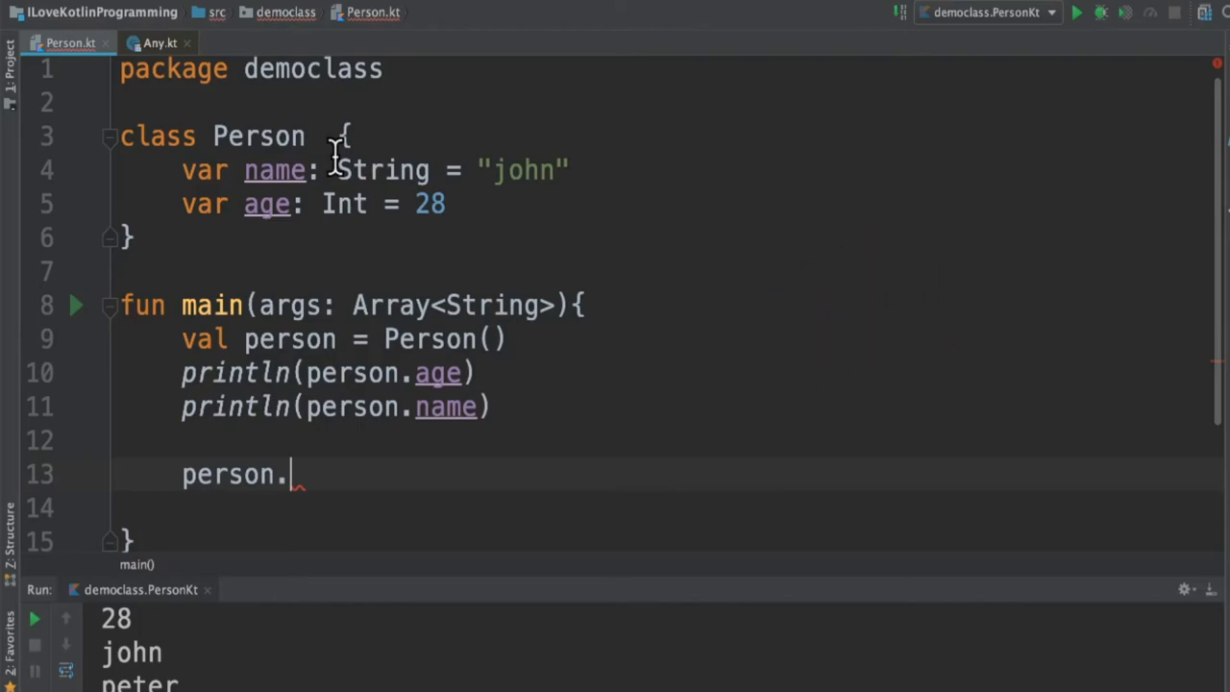
Review Any's hashCode and toString source, return to Person.kt and relist person's members
left_click(332, 135)
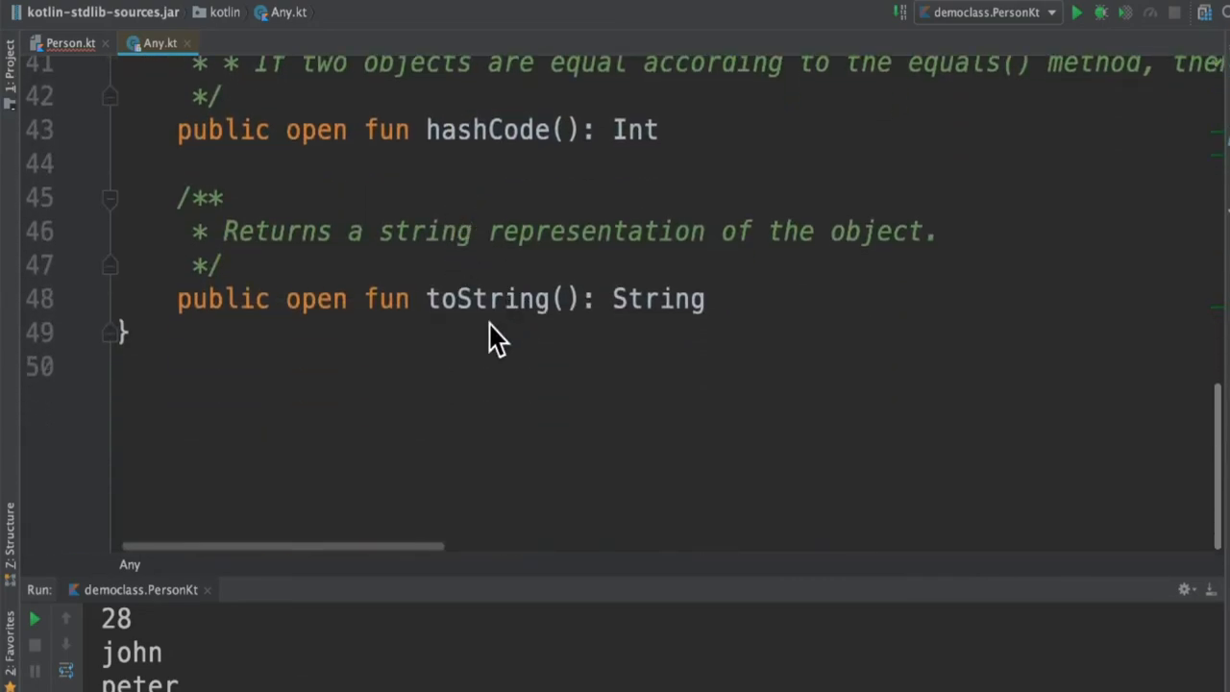
left_click(69, 41)
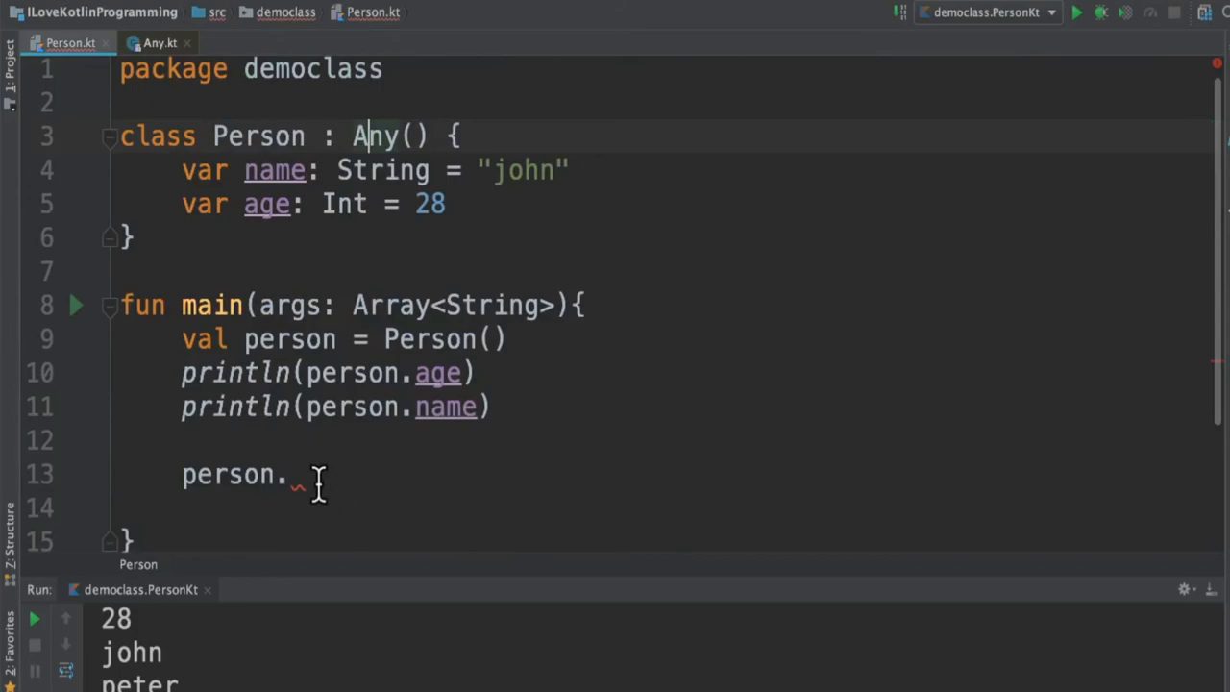
left_click(284, 474)
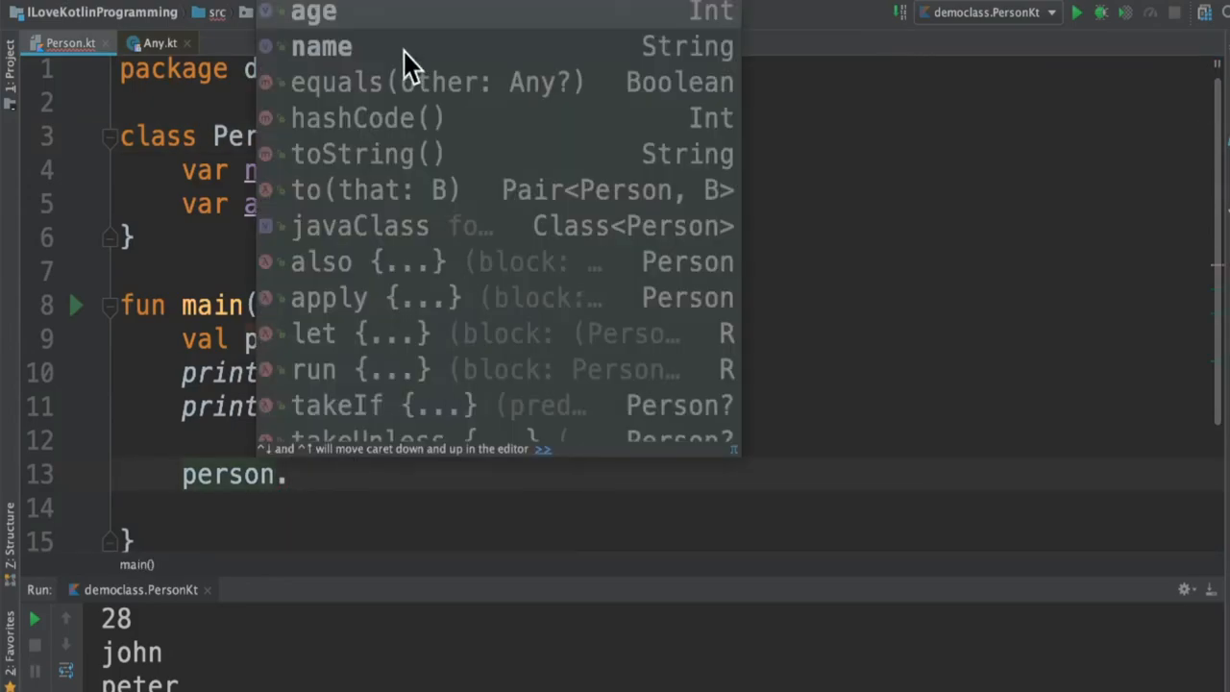